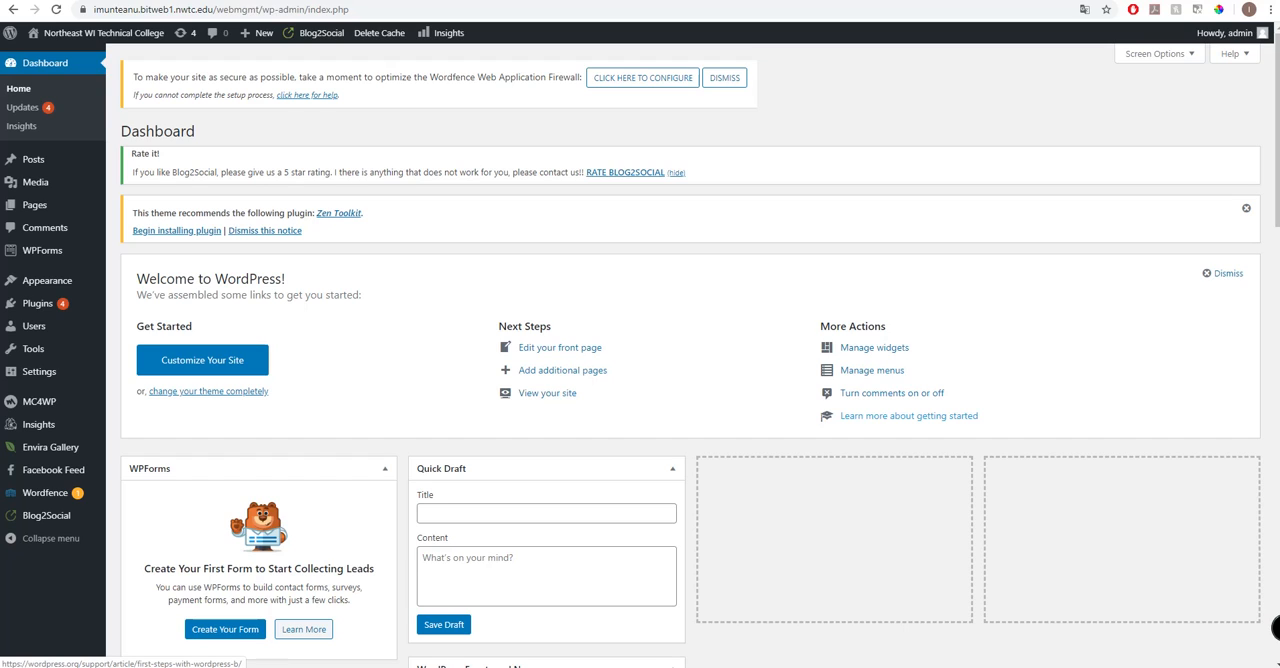
{"action": "mouse_move", "coordinate": [462, 342]}
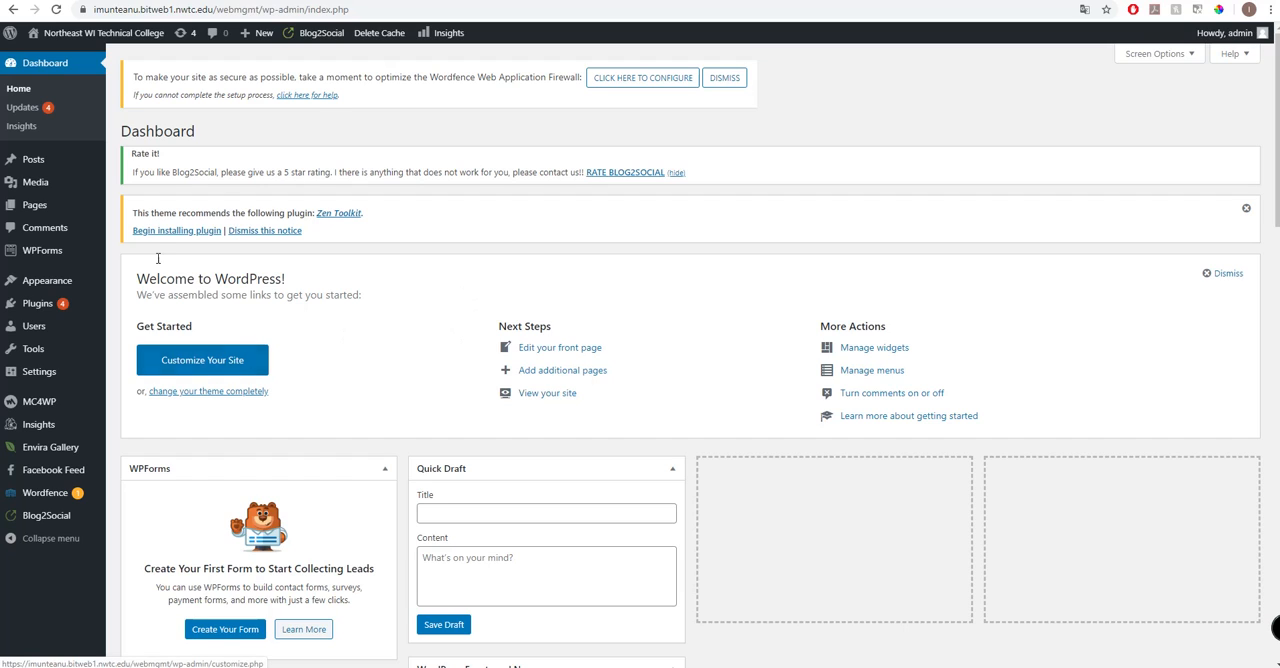
{"action": "mouse_move", "coordinate": [405, 290]}
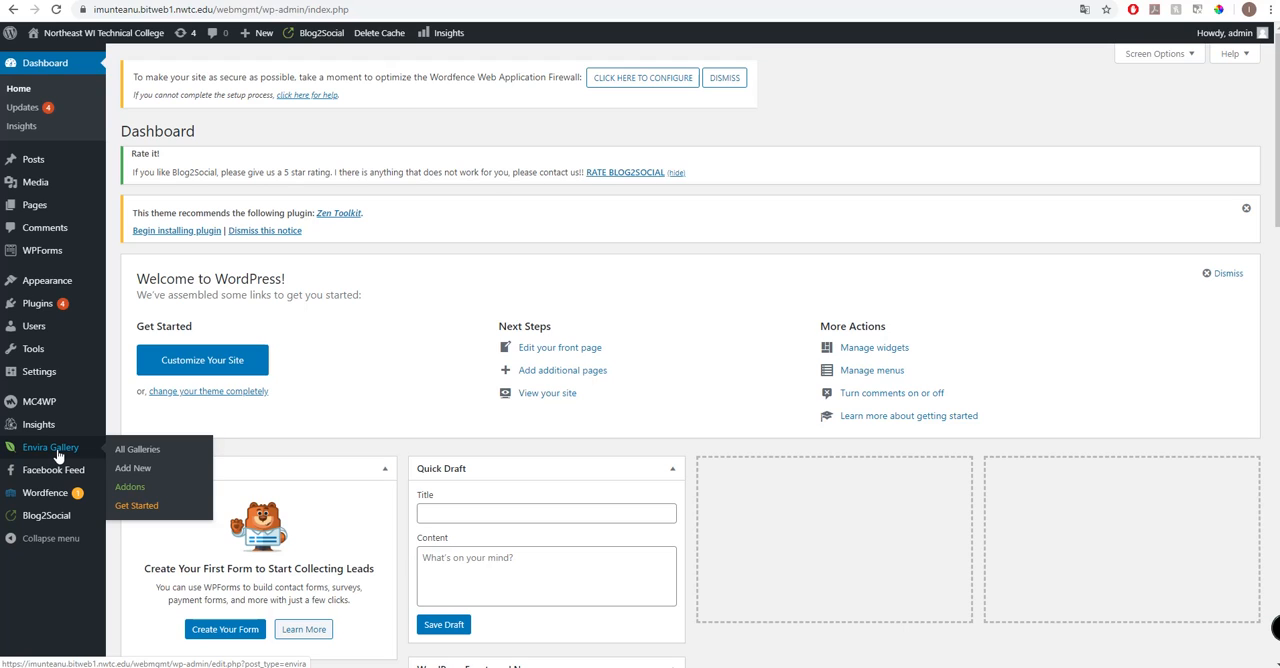
{"action": "mouse_move", "coordinate": [57, 456]}
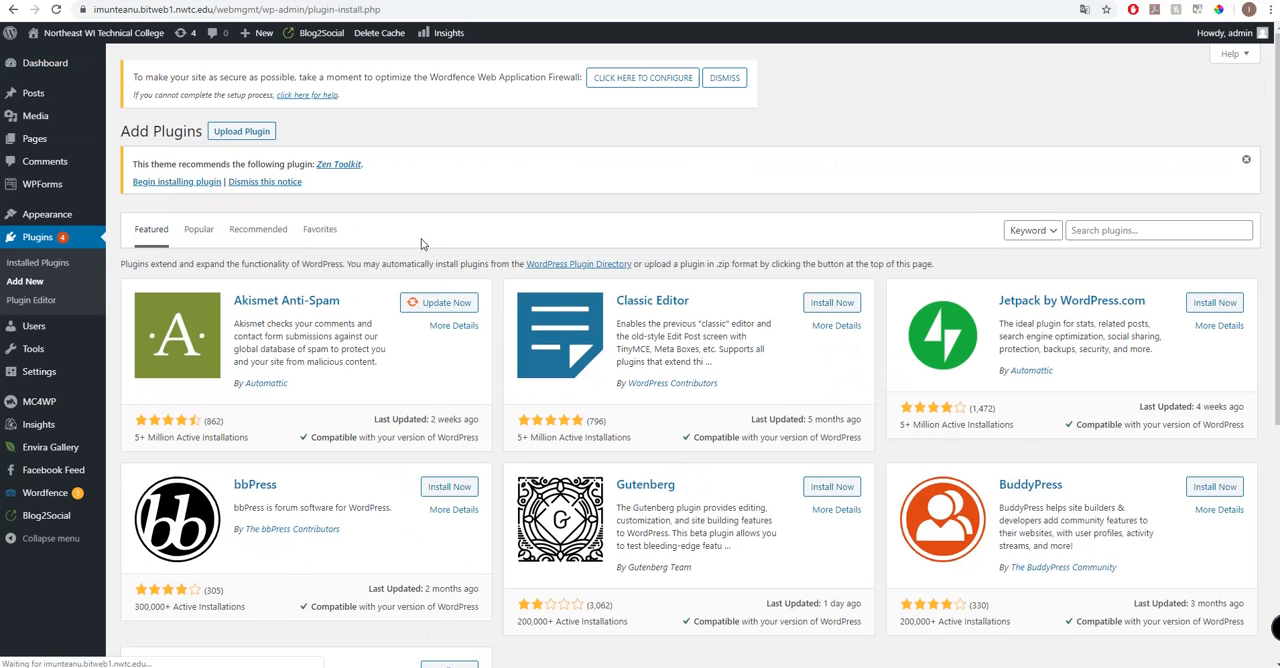
Search for 'envira gallery' and open the Envira Gallery galleries list
{"action": "left_click", "coordinate": [1158, 230]}
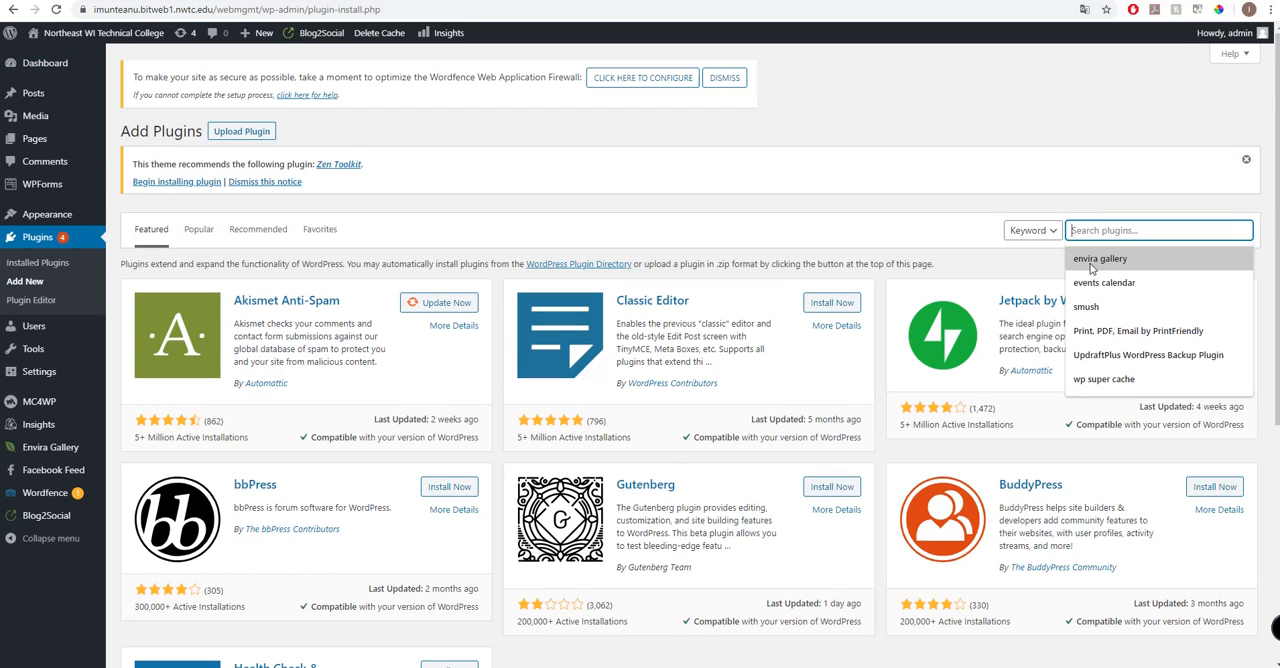
{"action": "left_click", "coordinate": [1099, 258]}
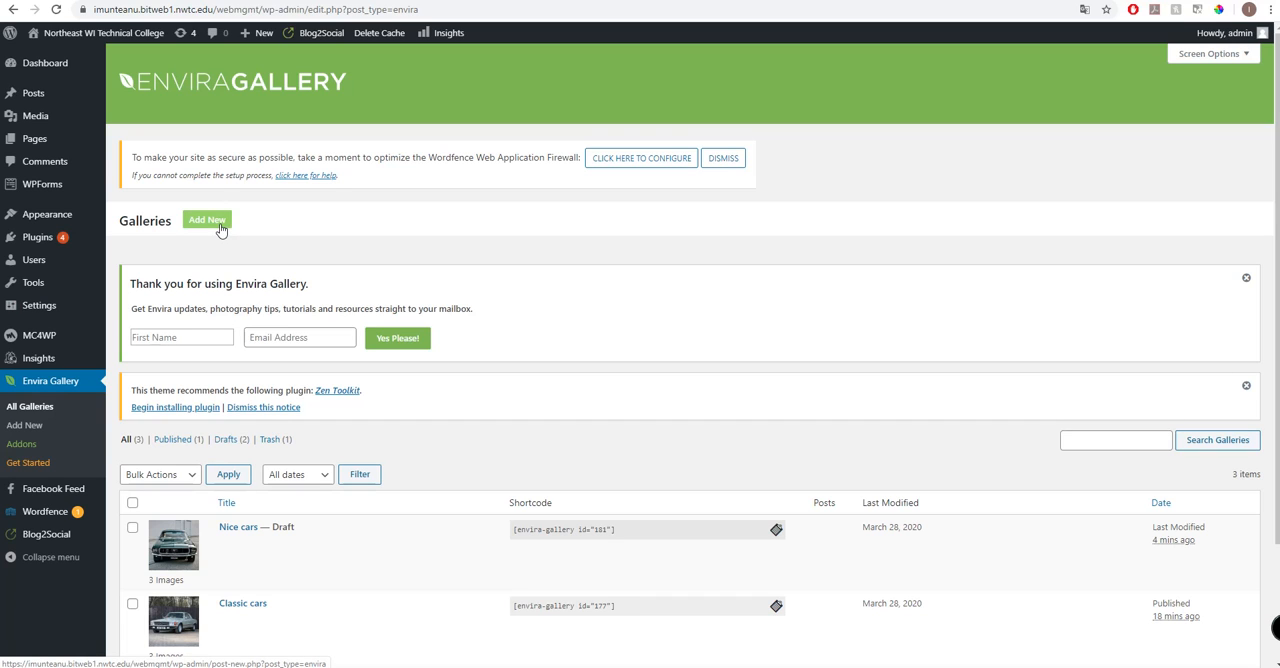
Start a new untitled Envira gallery with Add New
{"action": "scroll", "scroll_direction": "up", "scroll_amount": 3}
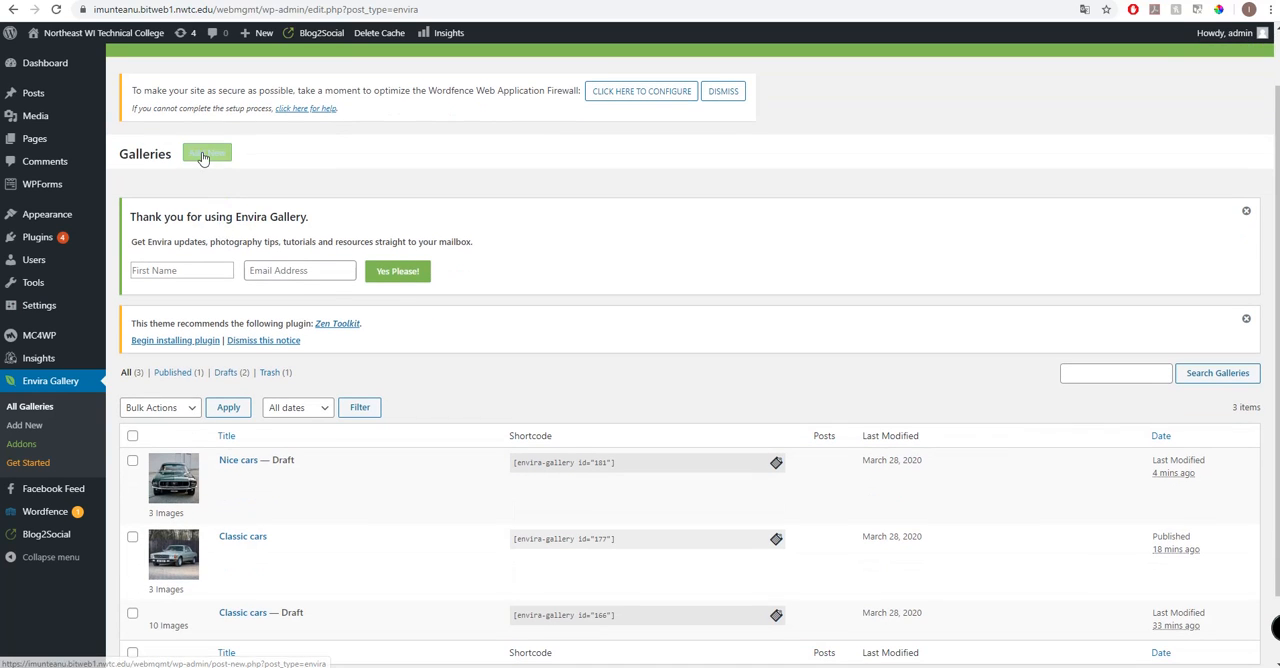
{"action": "left_click", "coordinate": [207, 152]}
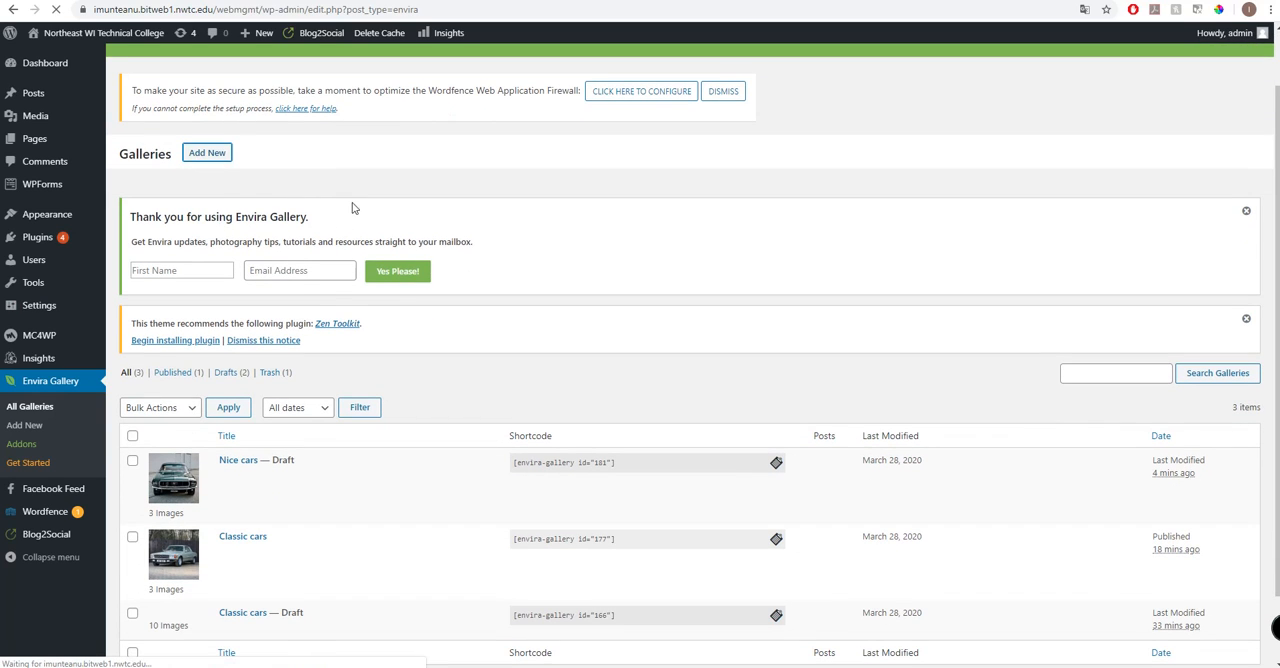
{"action": "mouse_move", "coordinate": [353, 192]}
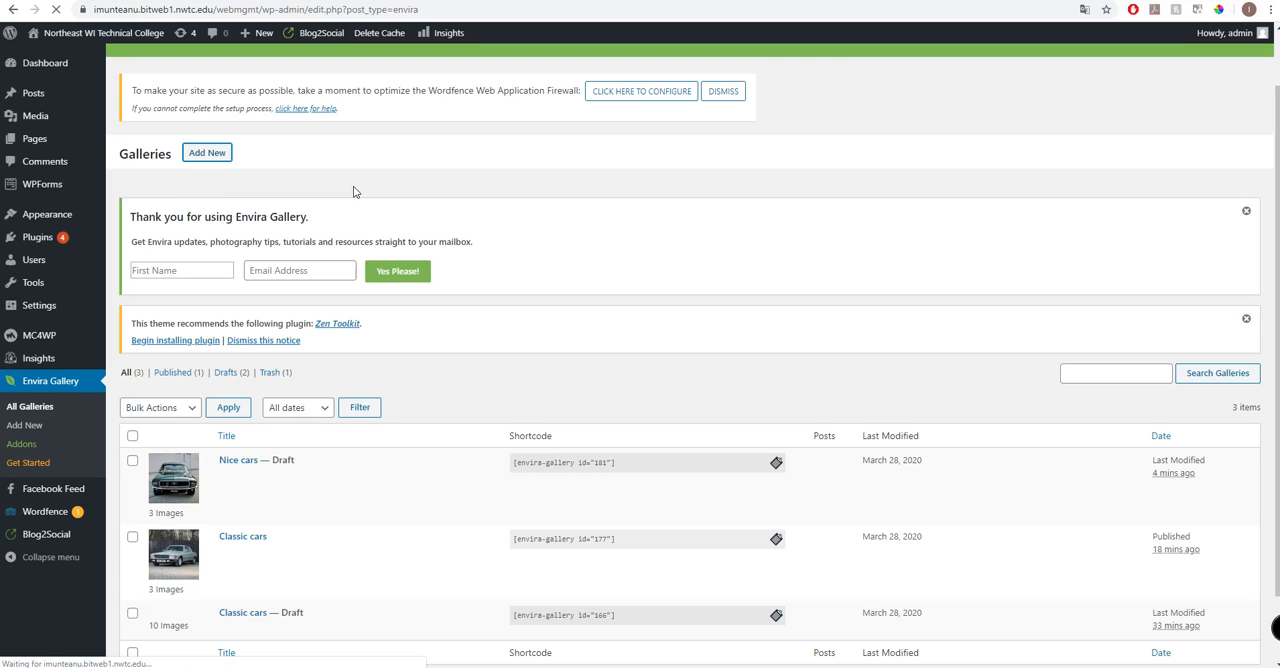
{"action": "left_click", "coordinate": [207, 152]}
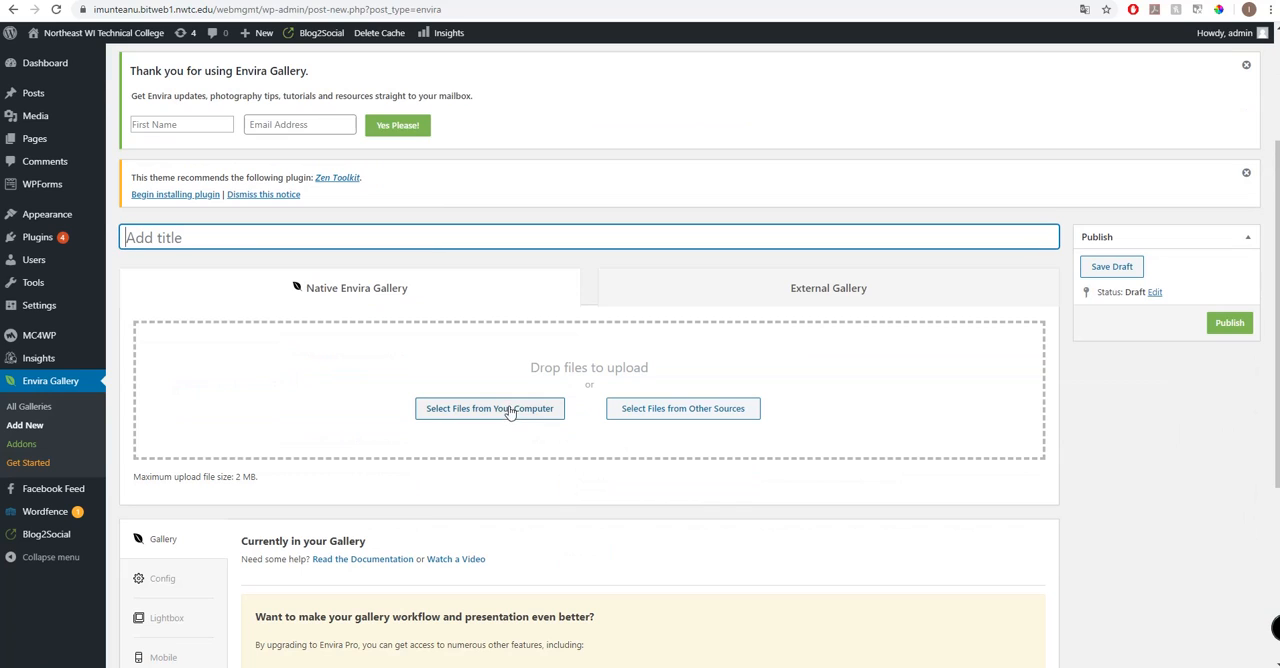
{"action": "mouse_move", "coordinate": [683, 408]}
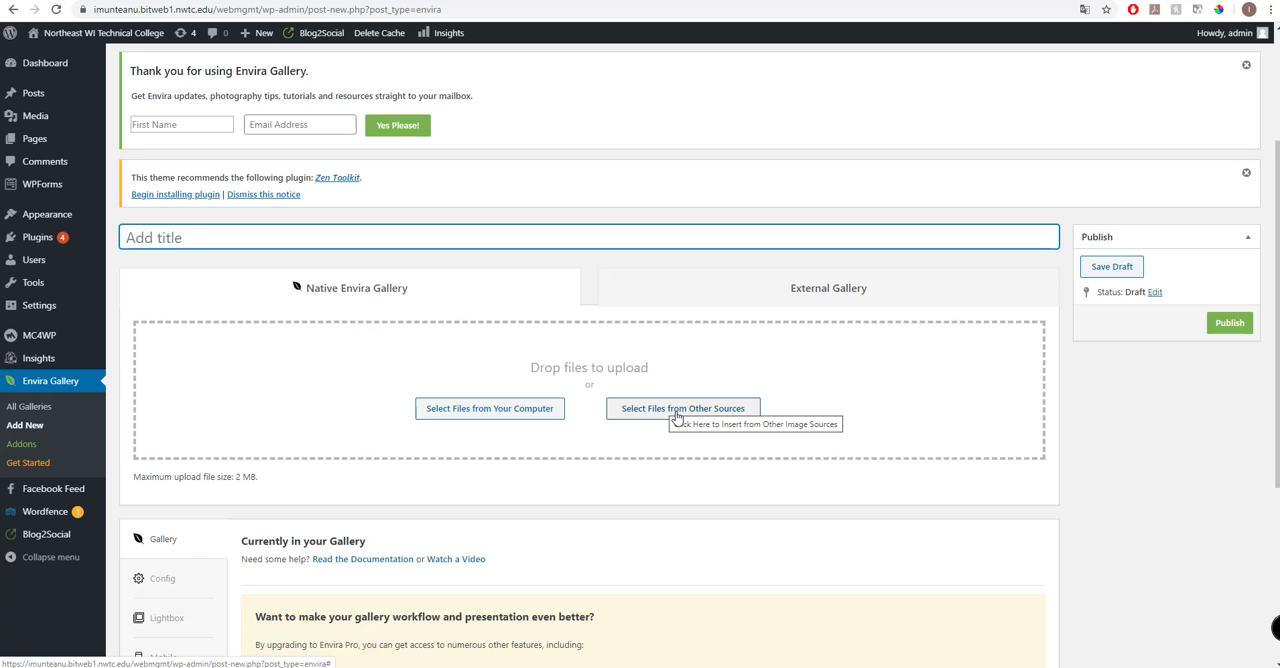
{"action": "mouse_move", "coordinate": [611, 388]}
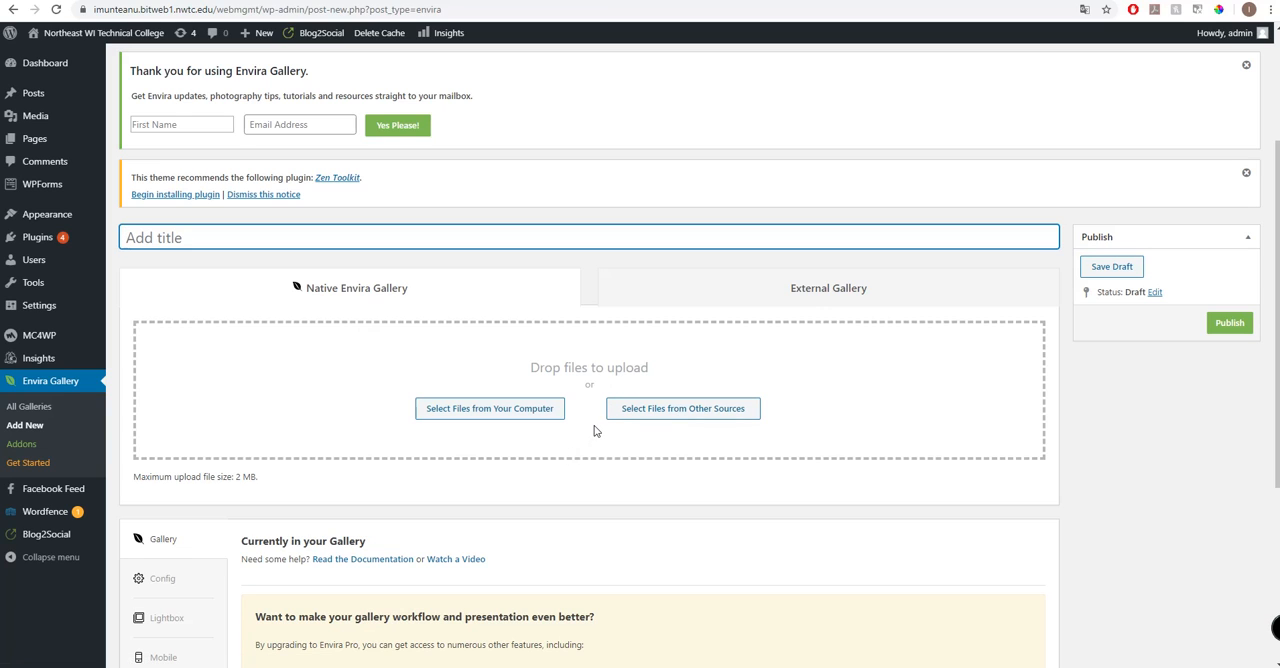
{"action": "mouse_move", "coordinate": [390, 393]}
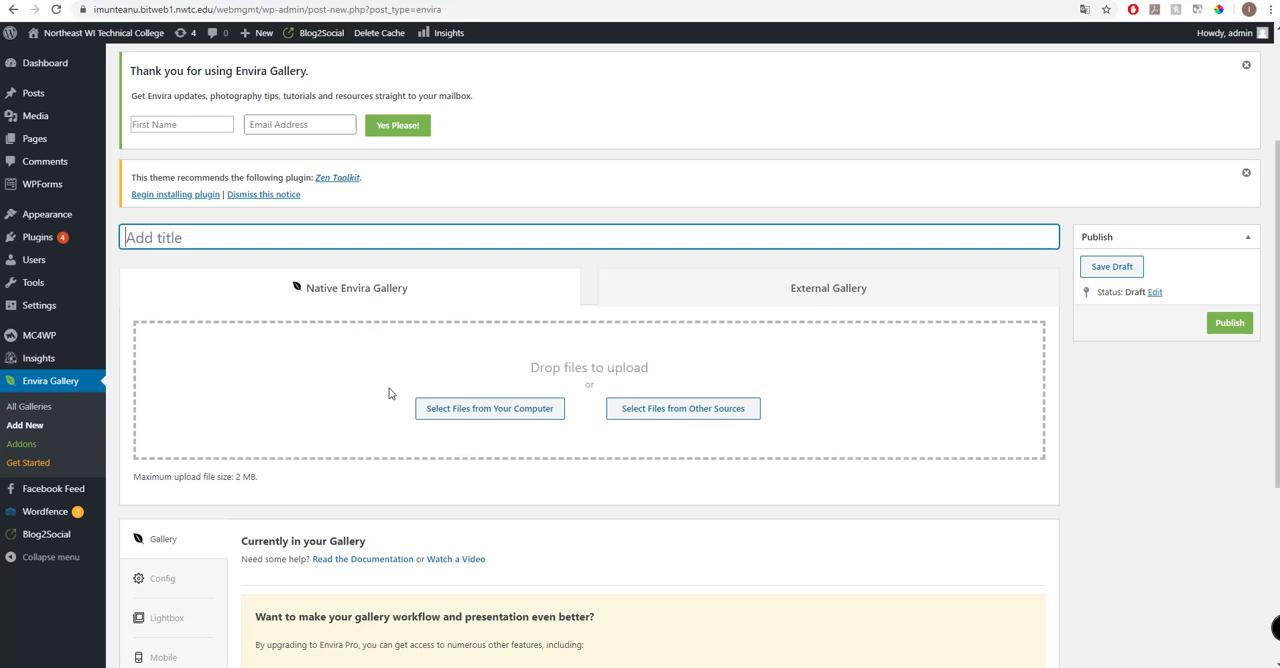
Upload six car photos from the Masini folder into the gallery
{"action": "left_click", "coordinate": [489, 408]}
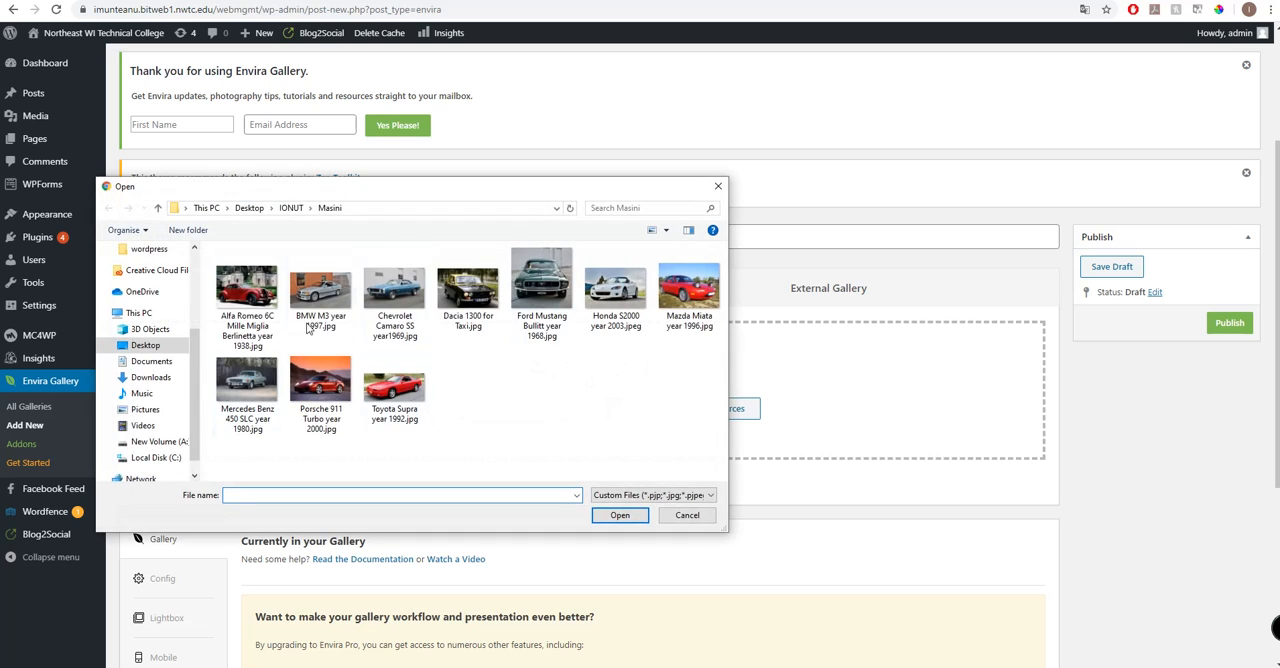
{"action": "mouse_move", "coordinate": [345, 346]}
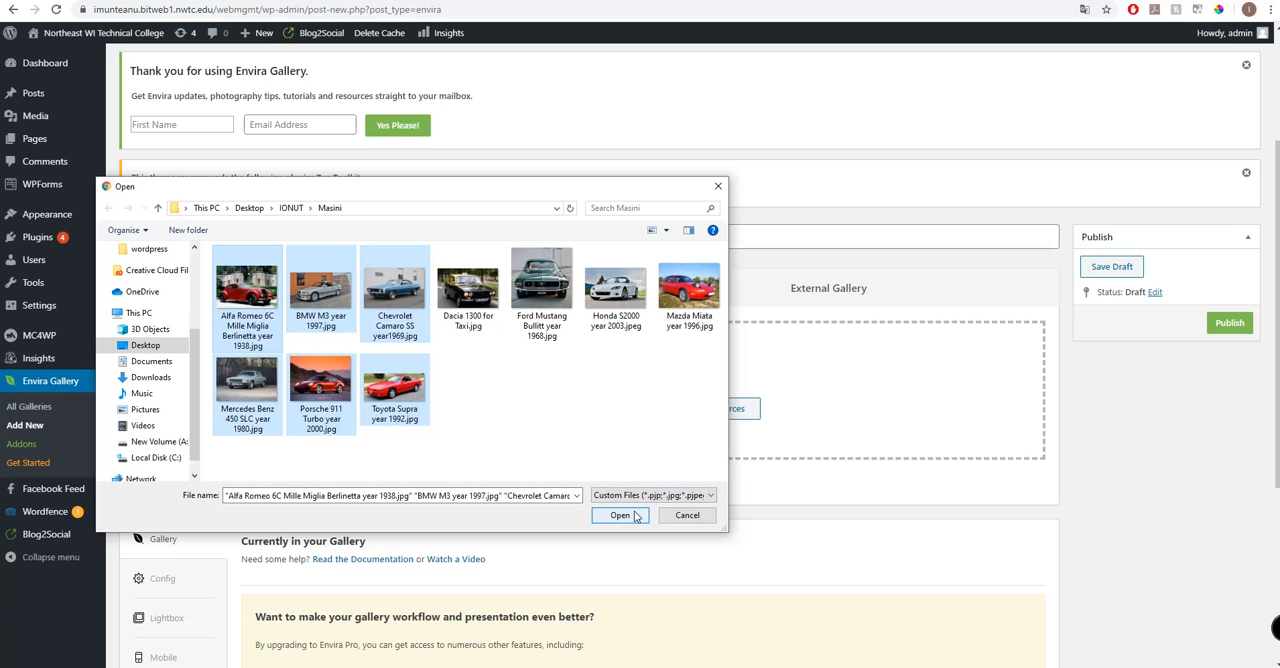
{"action": "left_click", "coordinate": [620, 515]}
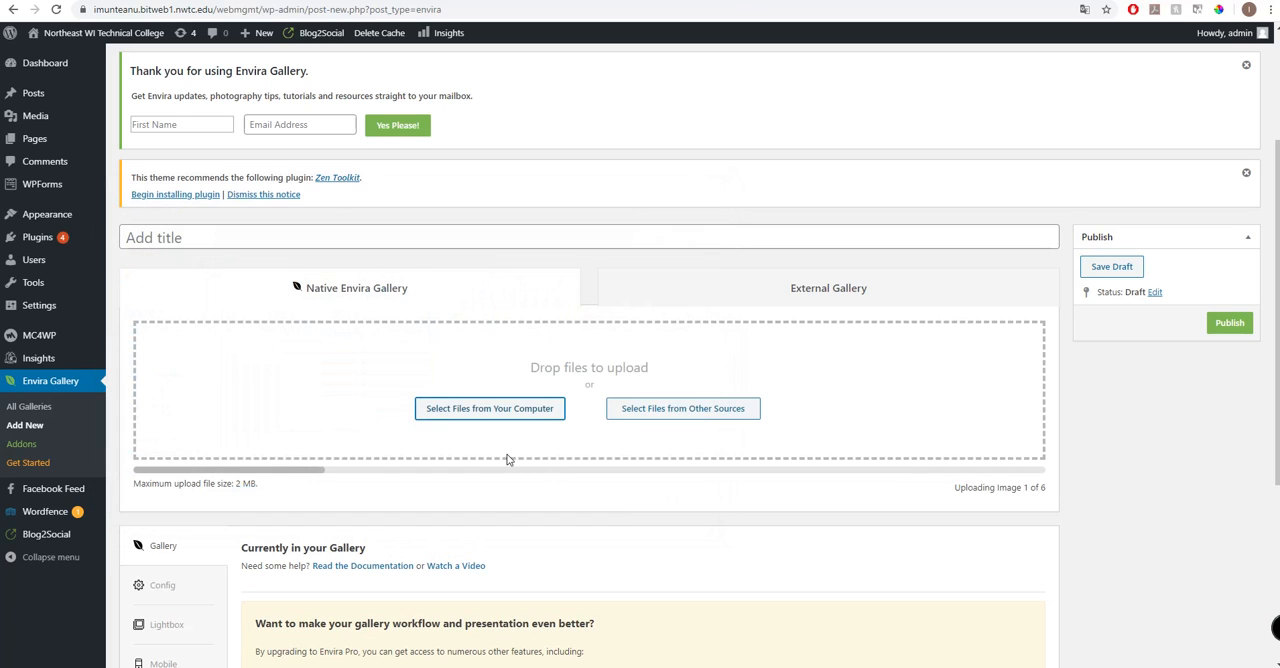
Title the gallery 'Old cars' while the six photos finish uploading
{"action": "left_click", "coordinate": [590, 237]}
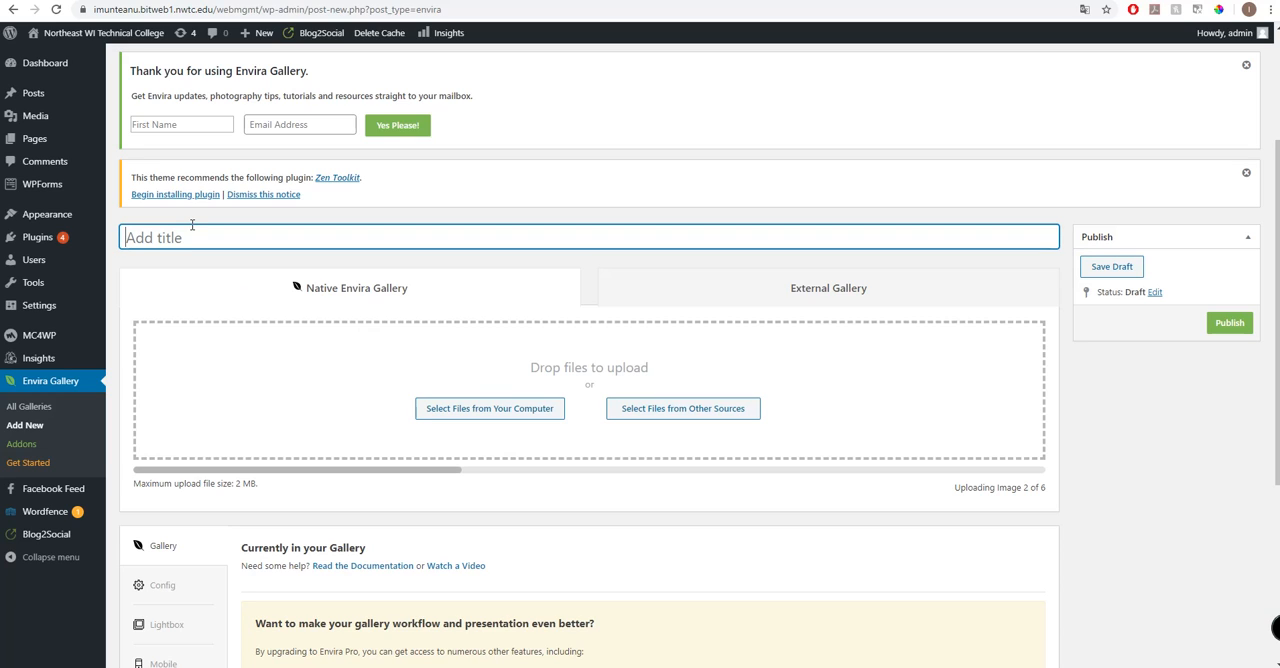
{"action": "type", "text": "Old car"}
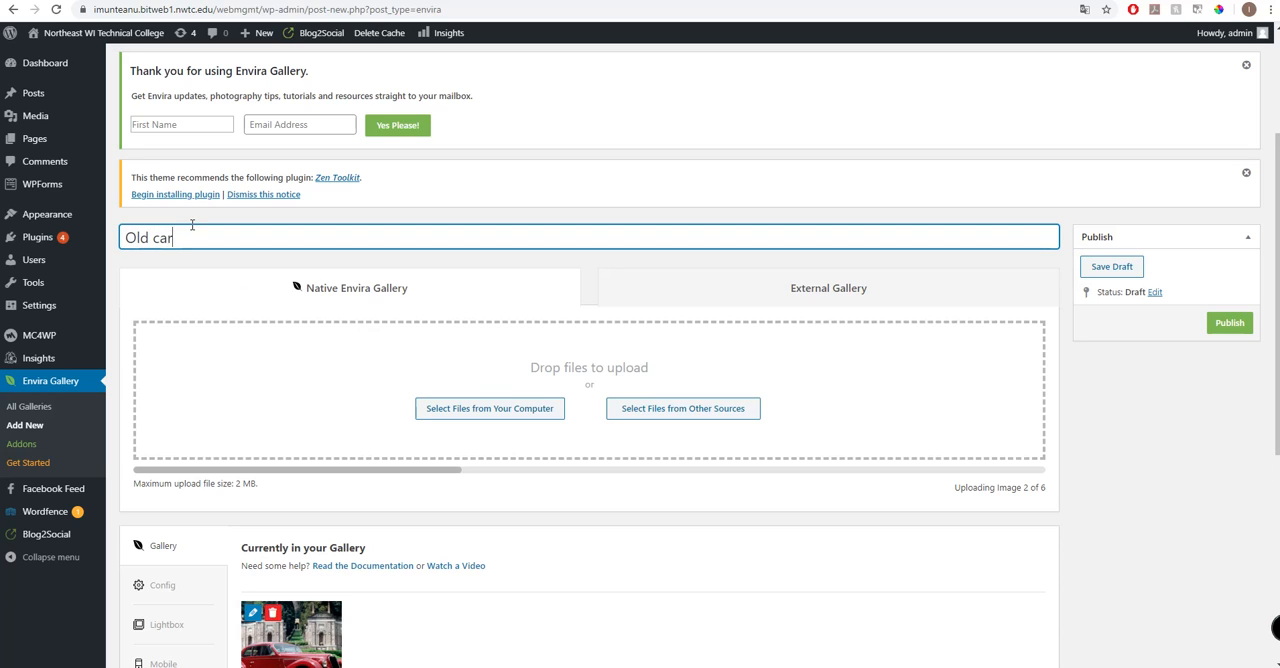
{"action": "type", "text": "s"}
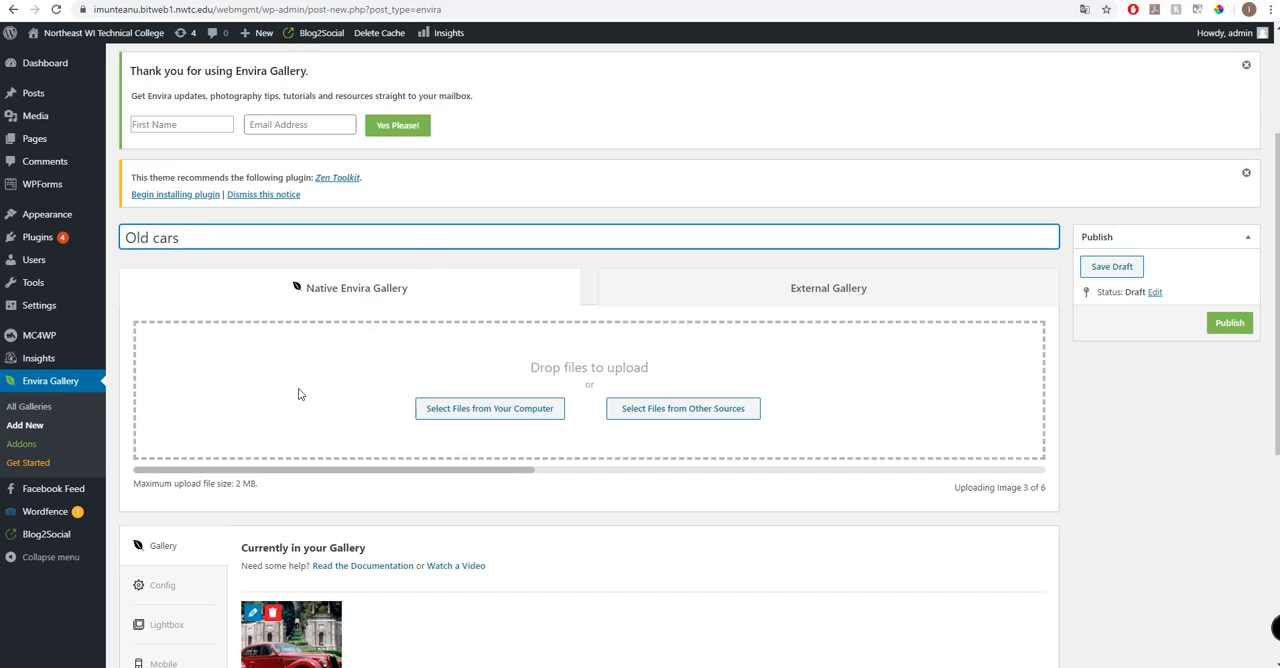
{"action": "scroll", "scroll_direction": "down", "scroll_amount": 3}
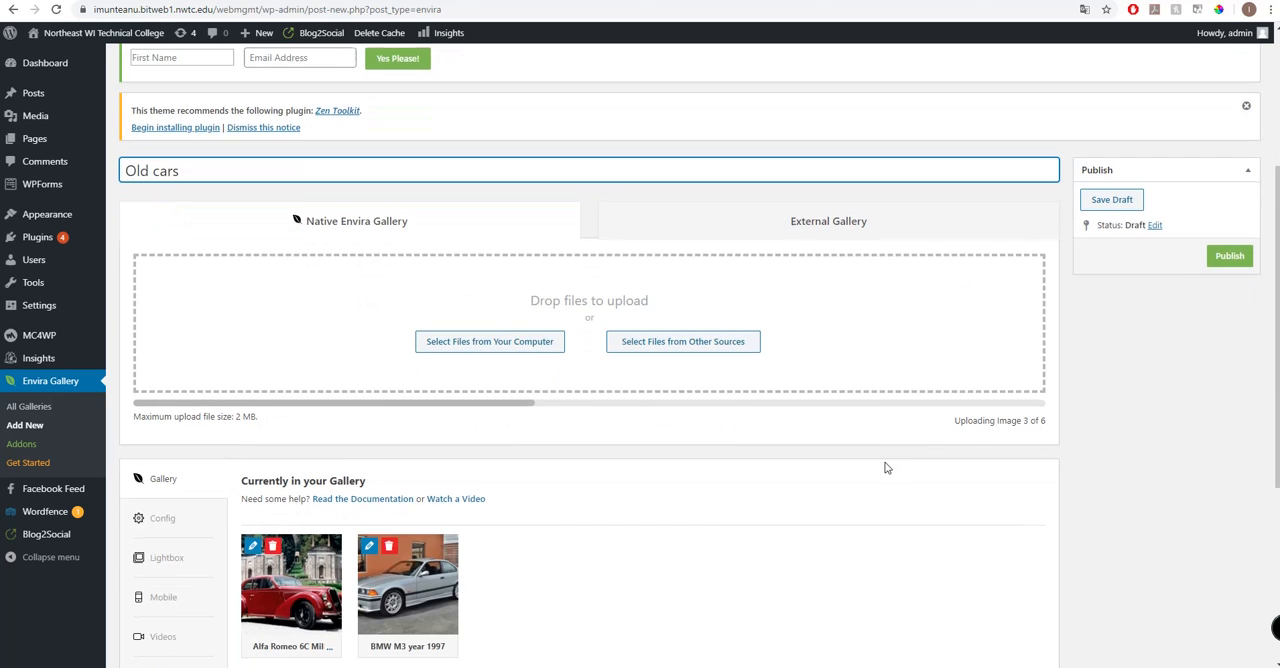
{"action": "scroll", "scroll_direction": "down", "scroll_amount": 3}
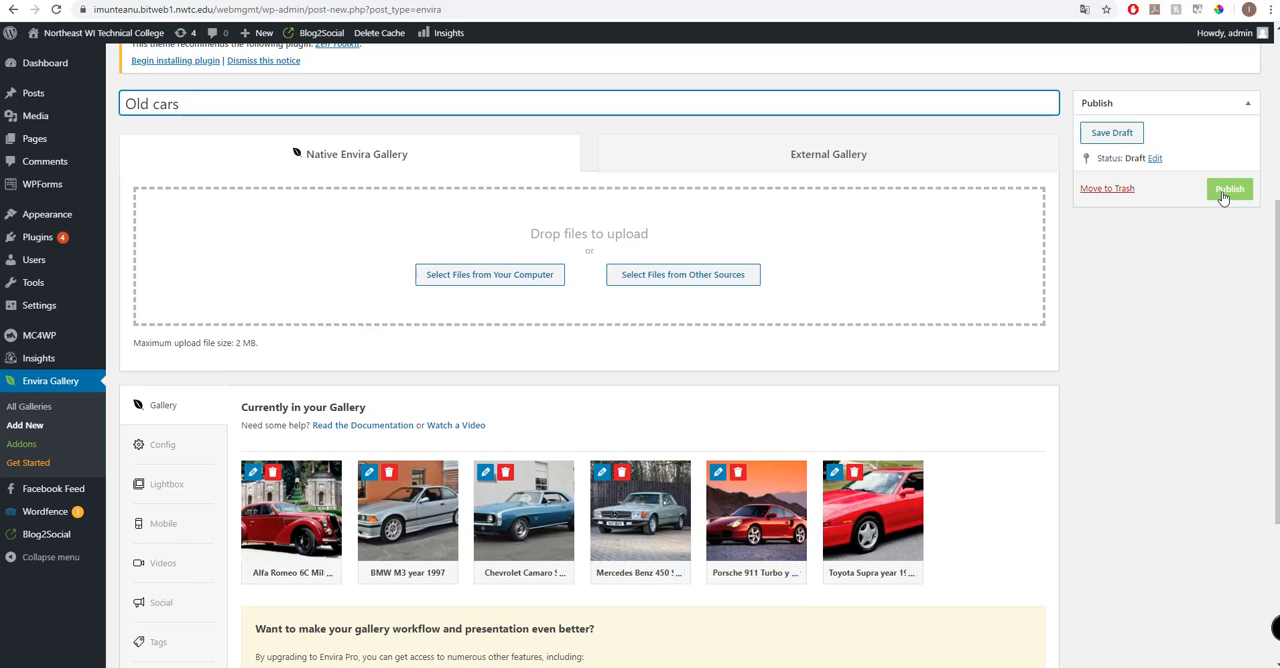
Publish the 'Old cars' gallery
{"action": "scroll", "scroll_direction": "up", "scroll_amount": 3}
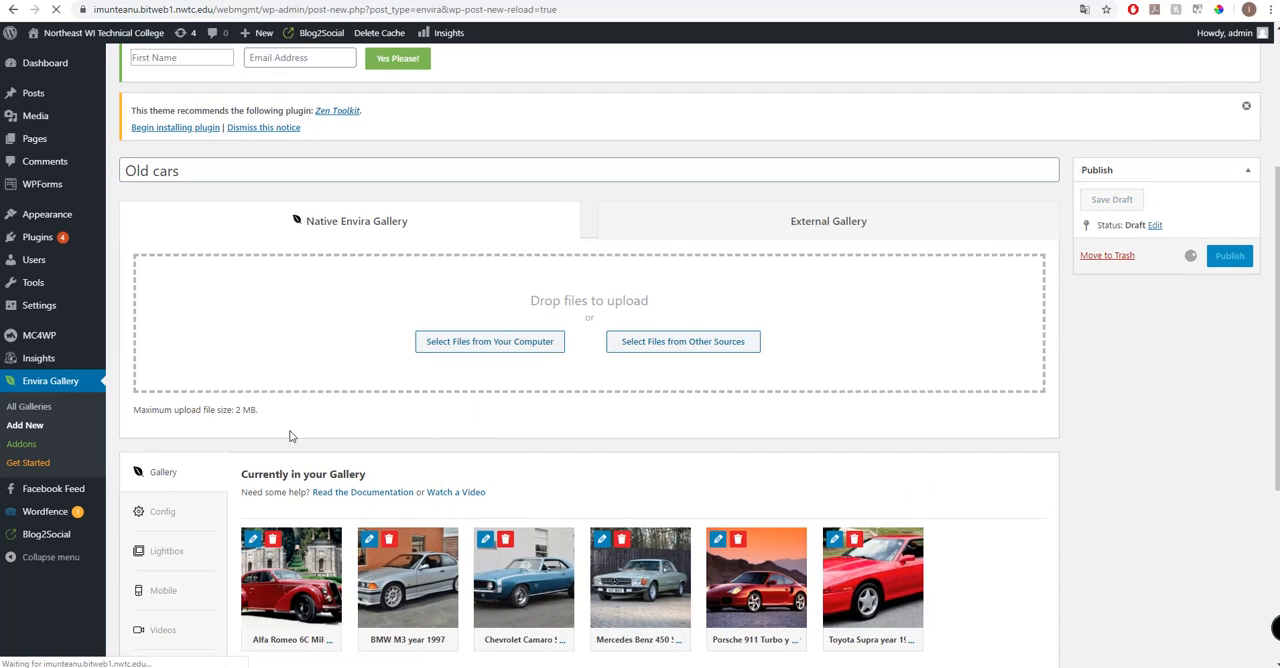
{"action": "mouse_move", "coordinate": [297, 397]}
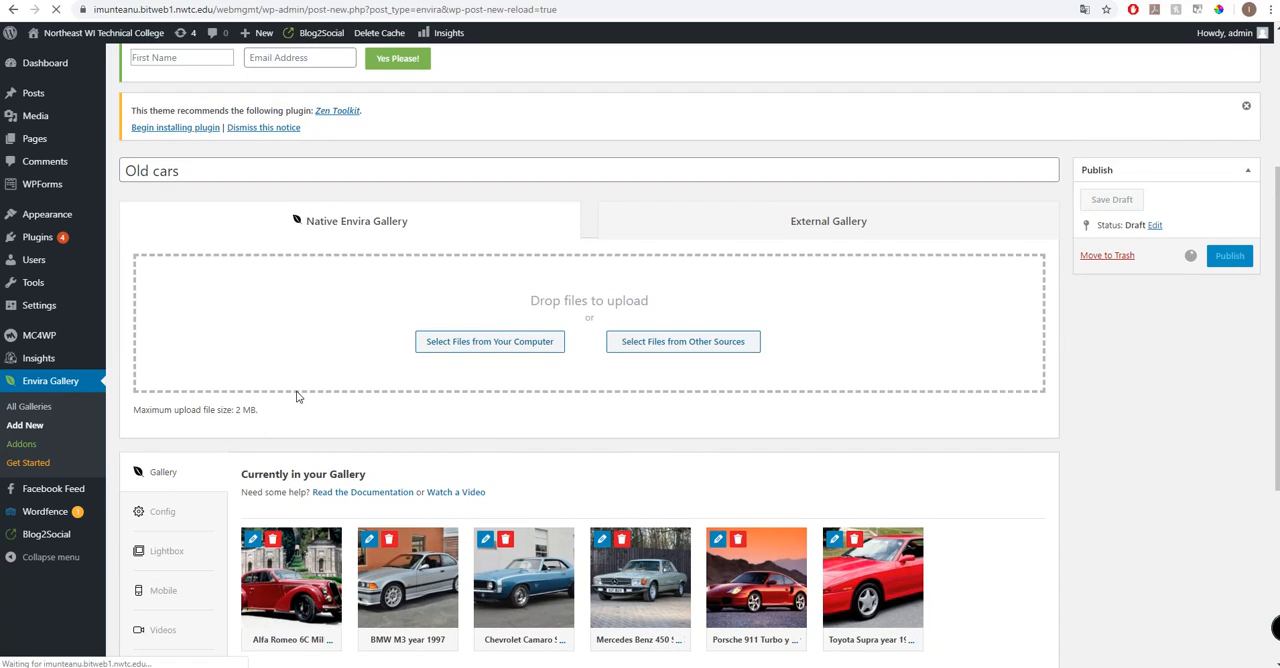
{"action": "mouse_move", "coordinate": [366, 362]}
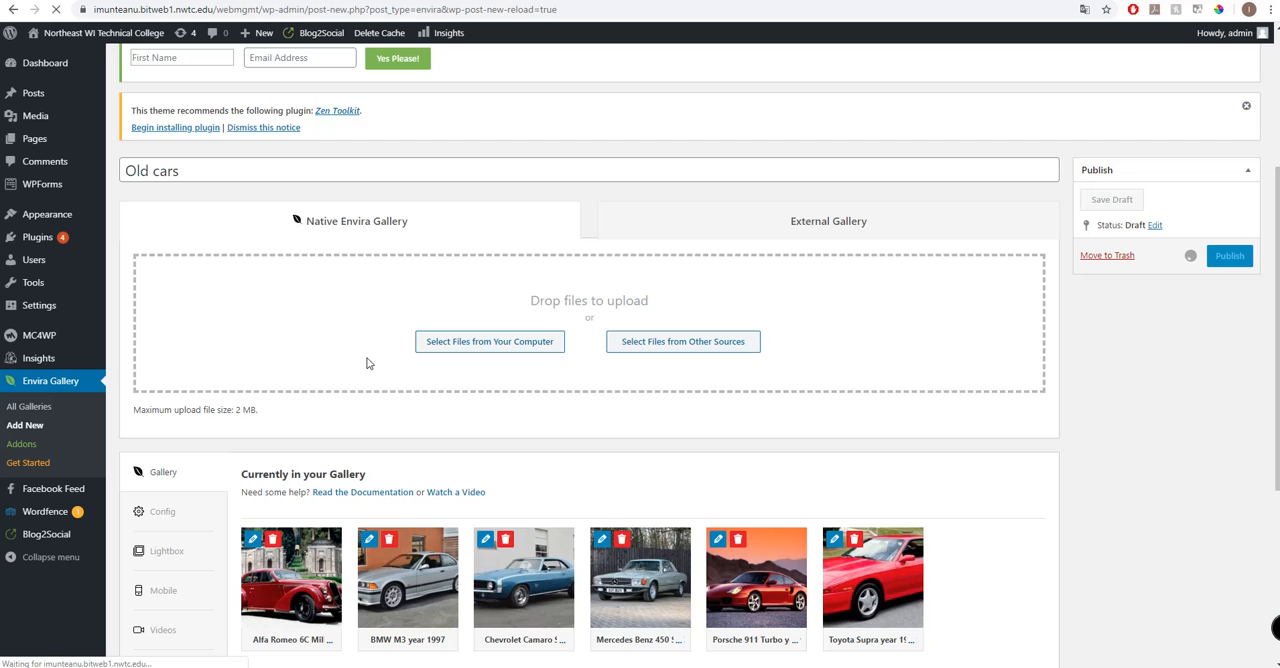
{"action": "left_click", "coordinate": [1229, 255]}
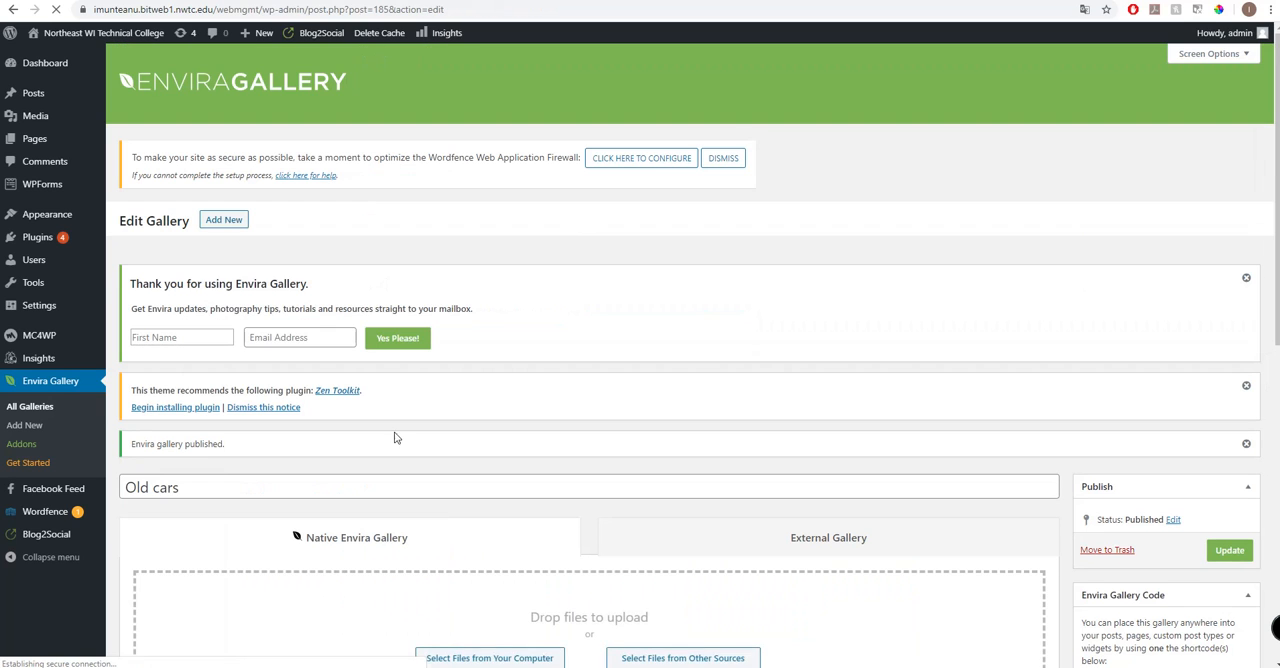
Locate the Envira Gallery Code box showing the [envira-gallery id="185"] shortcode
{"action": "scroll", "scroll_direction": "down", "scroll_amount": 3}
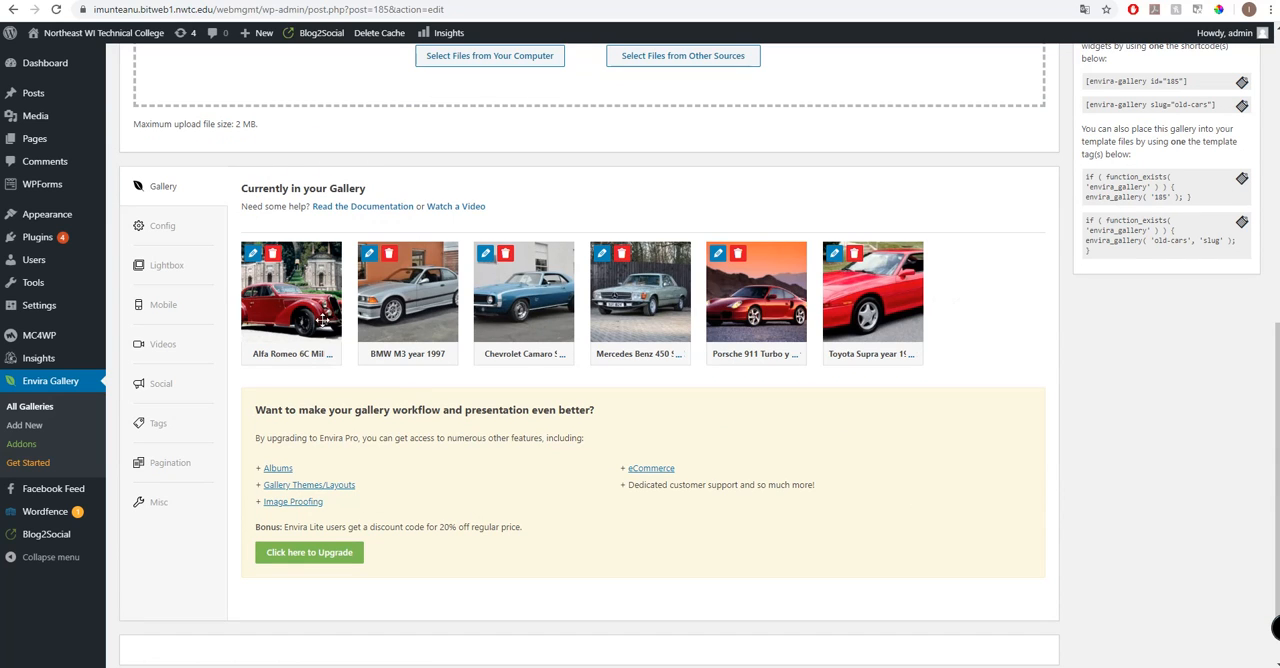
{"action": "mouse_move", "coordinate": [983, 344]}
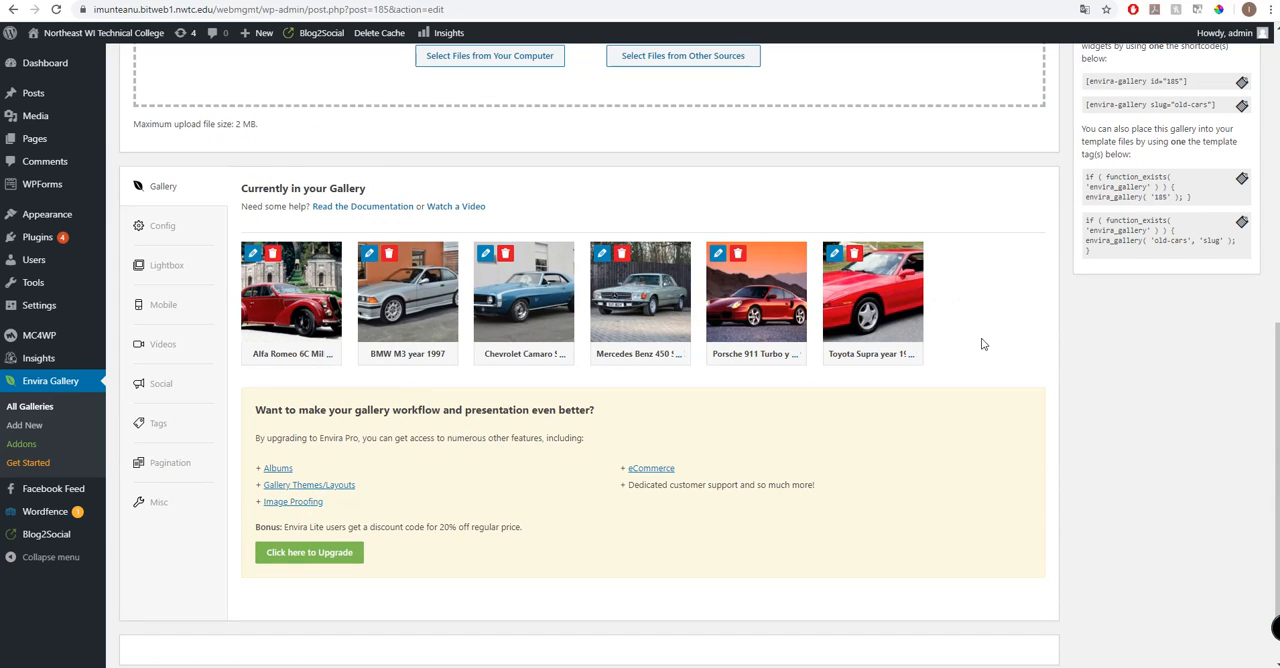
{"action": "scroll", "scroll_direction": "up", "scroll_amount": 3}
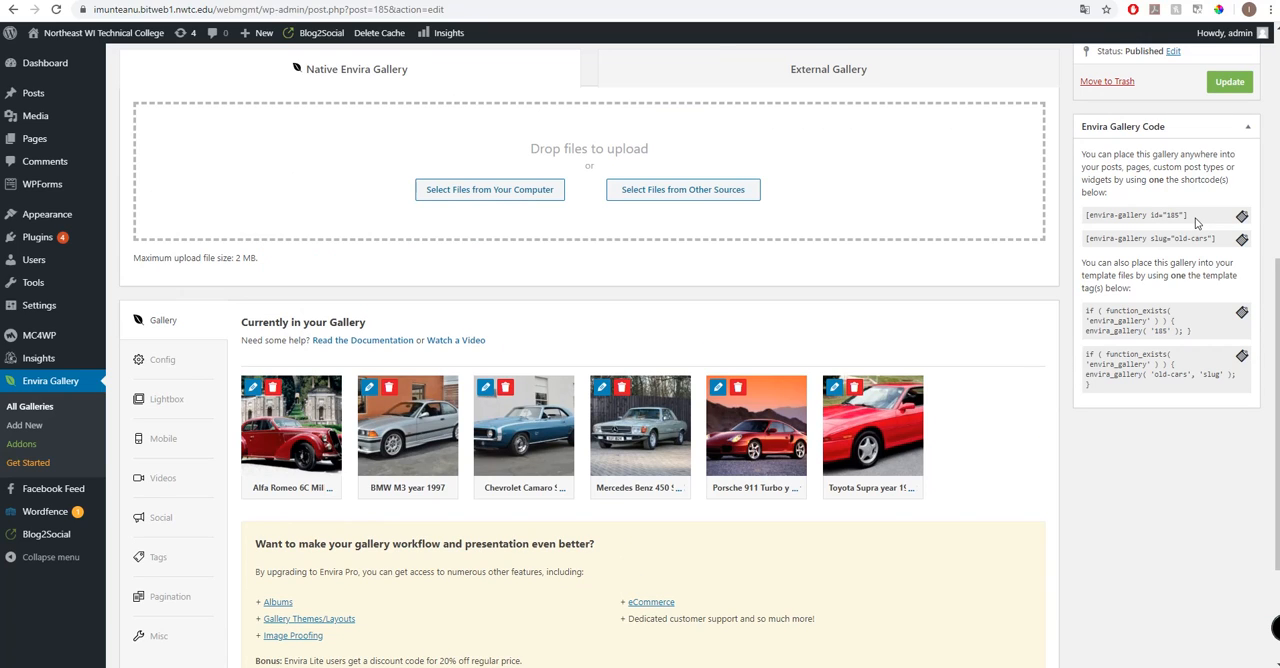
{"action": "mouse_move", "coordinate": [935, 461]}
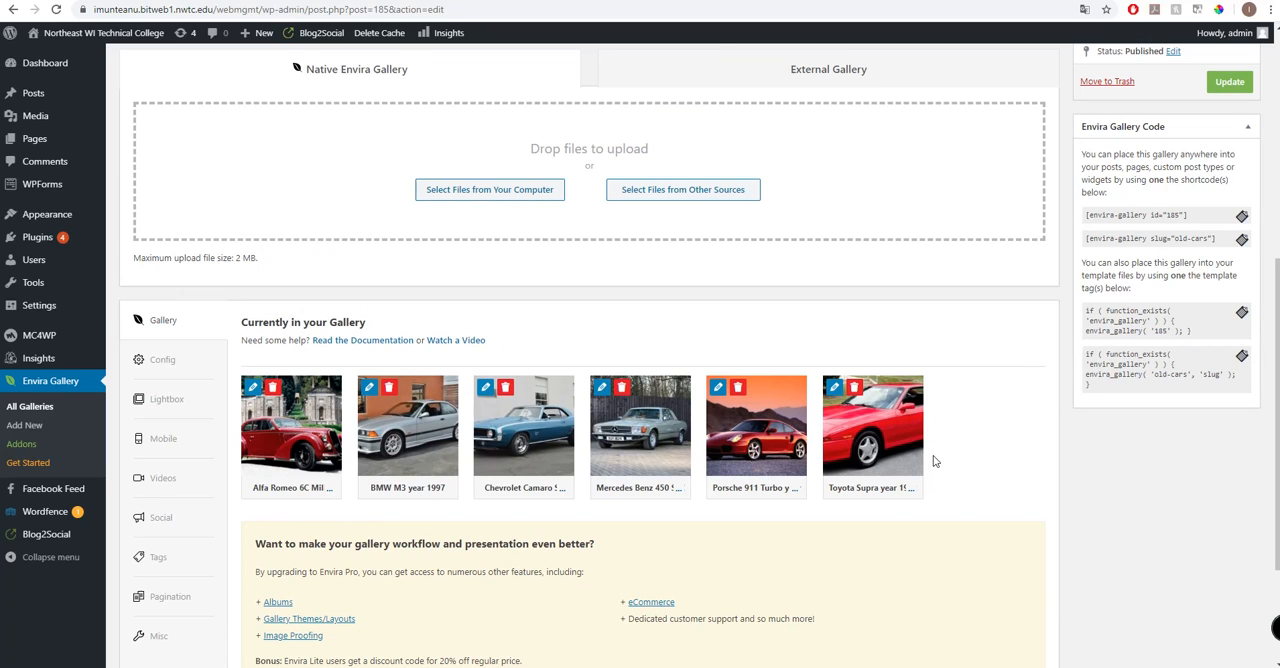
{"action": "mouse_move", "coordinate": [1204, 228]}
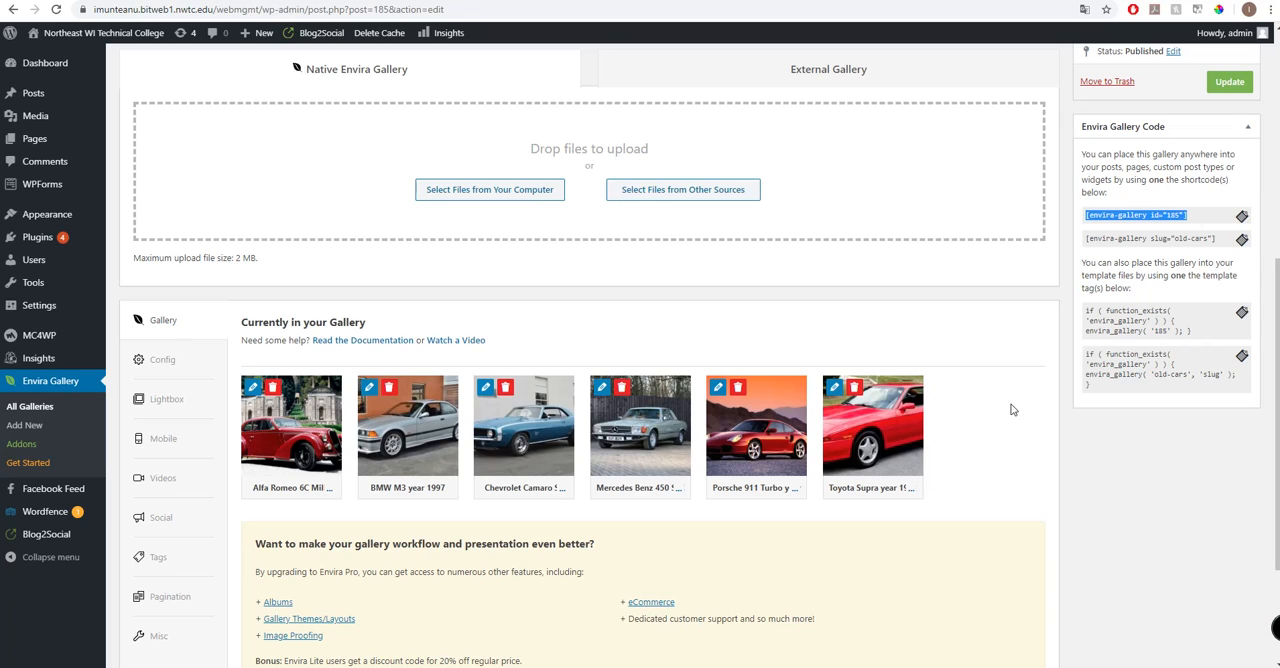
{"action": "mouse_move", "coordinate": [961, 461]}
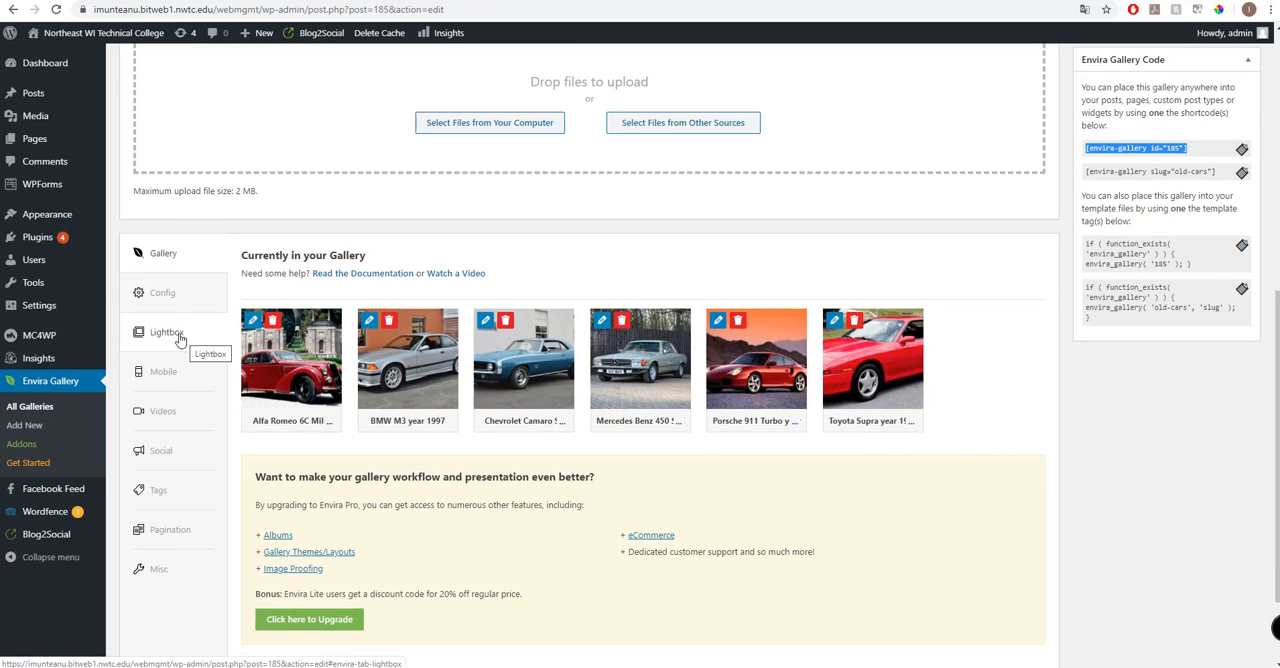
{"action": "mouse_move", "coordinate": [193, 413]}
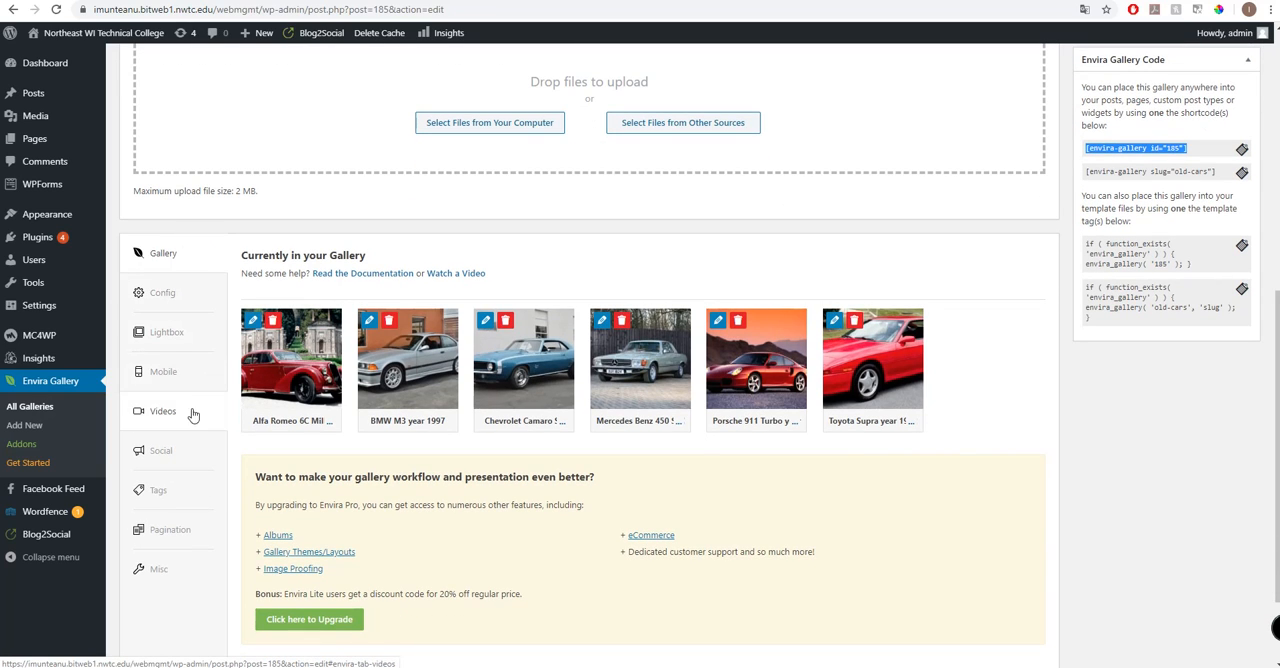
Show the Mobile settings panel with its Envira Pro upgrade offer
{"action": "left_click", "coordinate": [163, 371]}
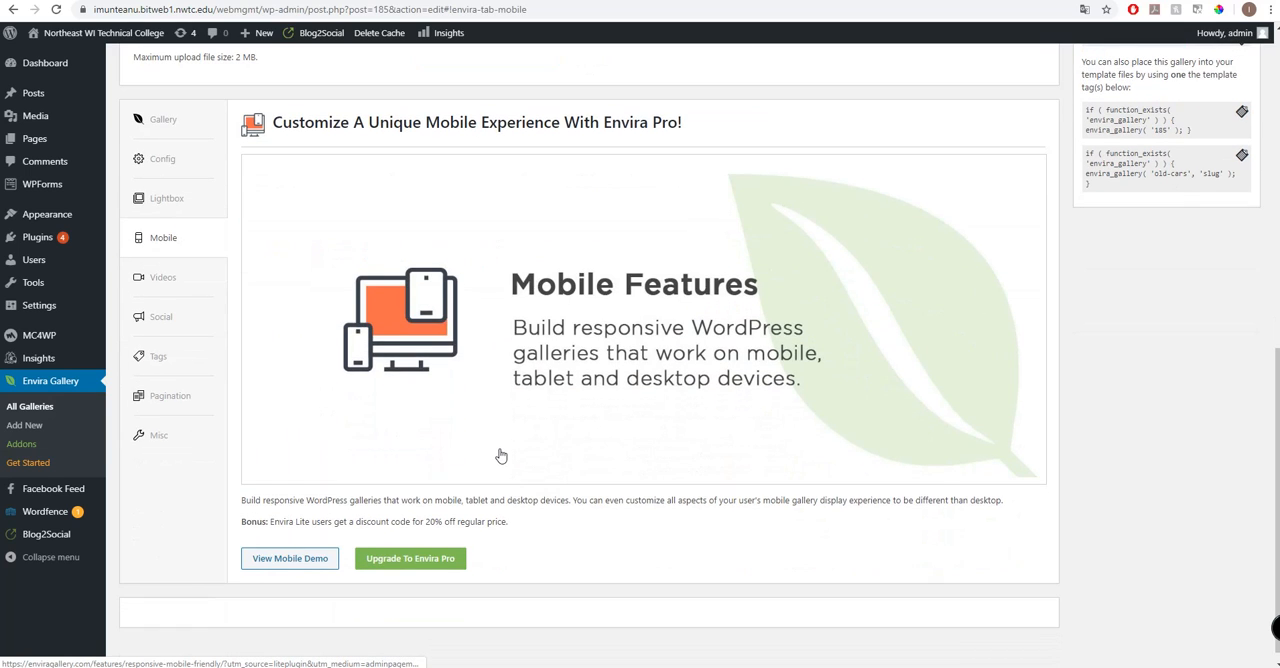
{"action": "scroll", "scroll_direction": "up", "scroll_amount": 3}
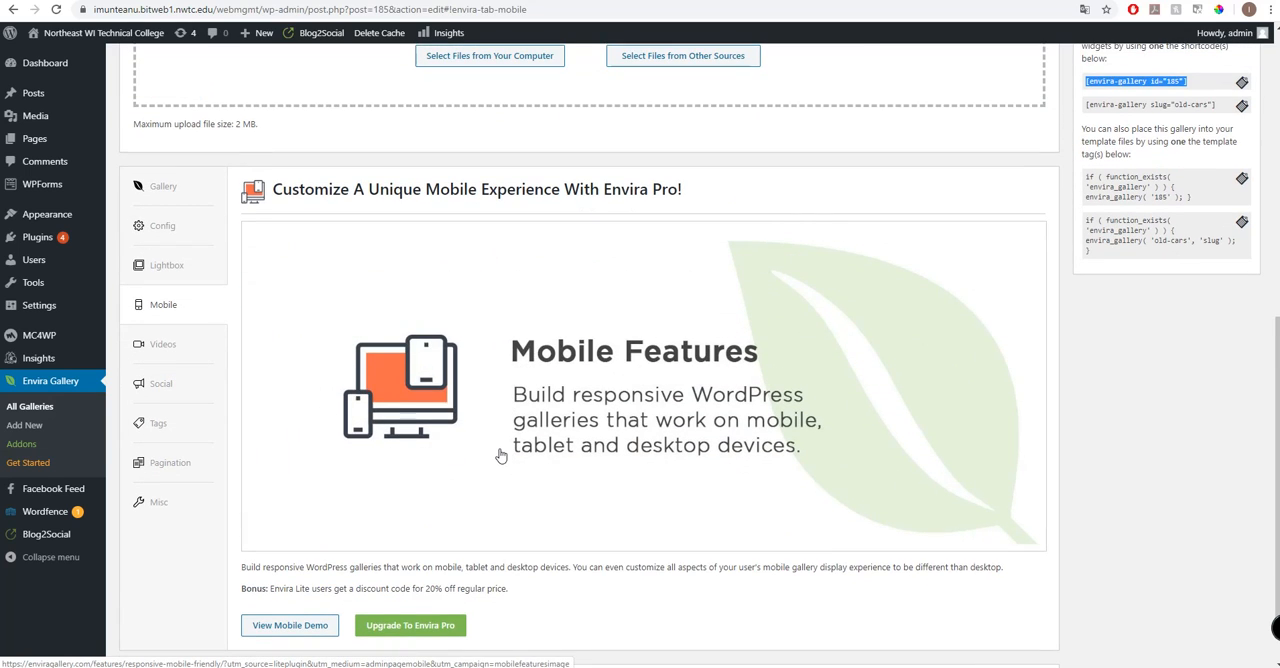
{"action": "mouse_move", "coordinate": [175, 567]}
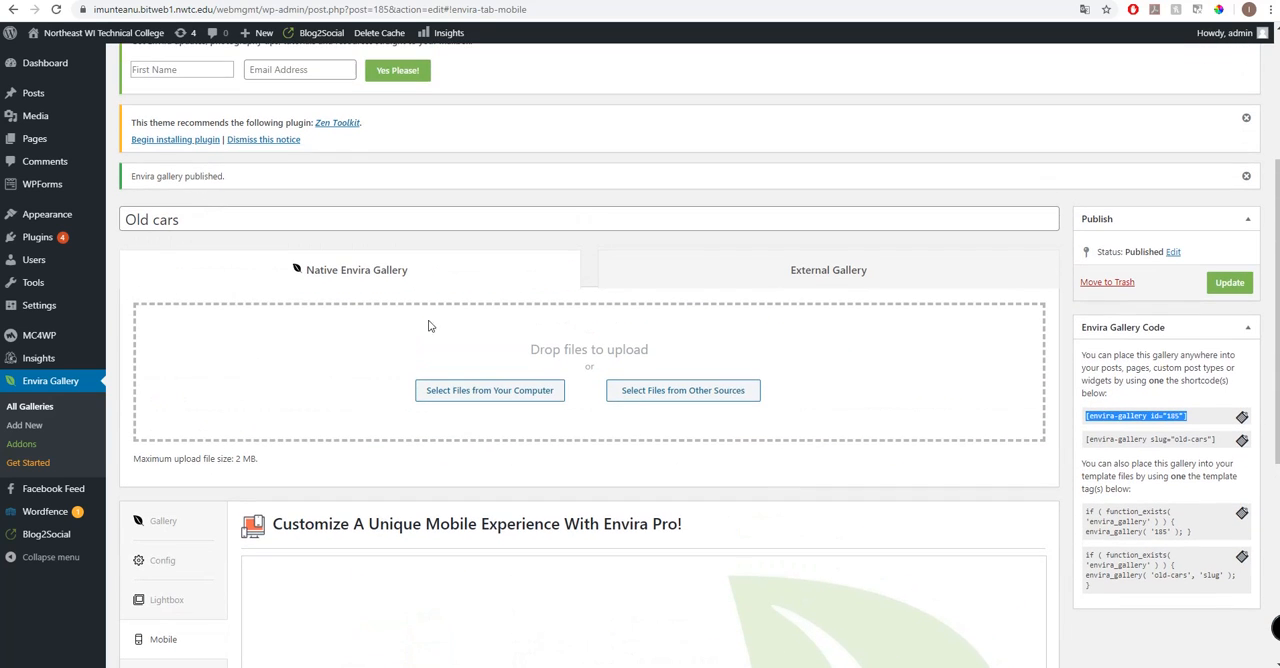
{"action": "mouse_move", "coordinate": [560, 364]}
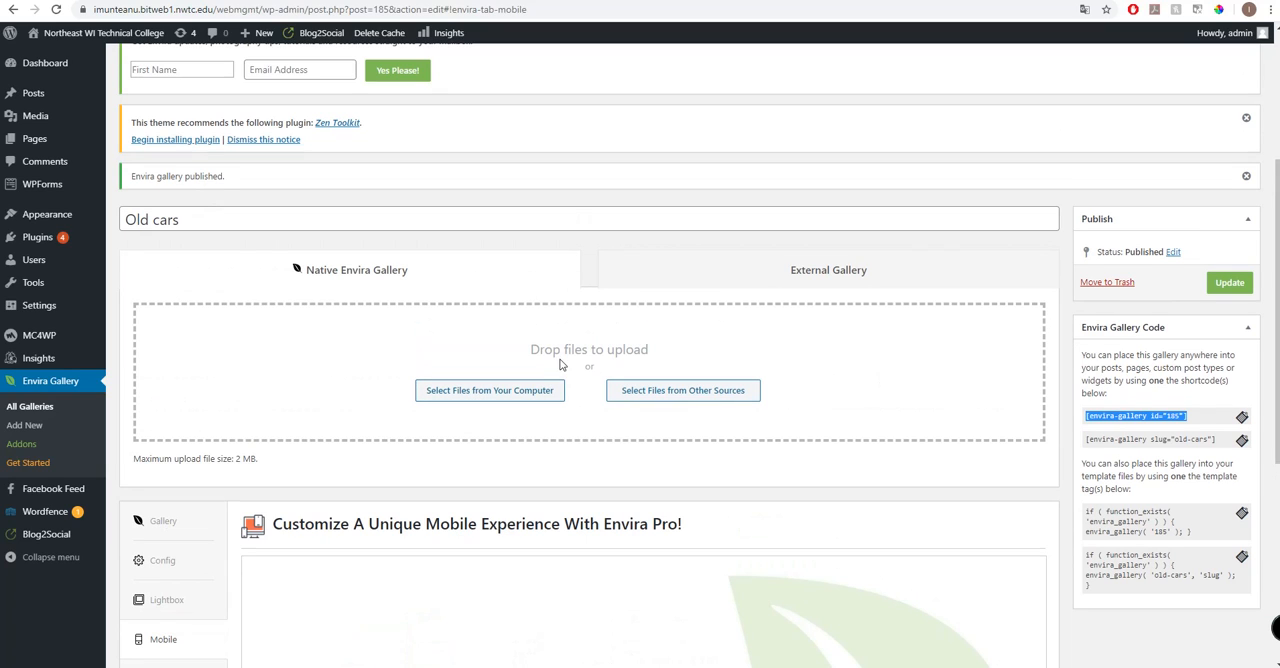
{"action": "mouse_move", "coordinate": [493, 410]}
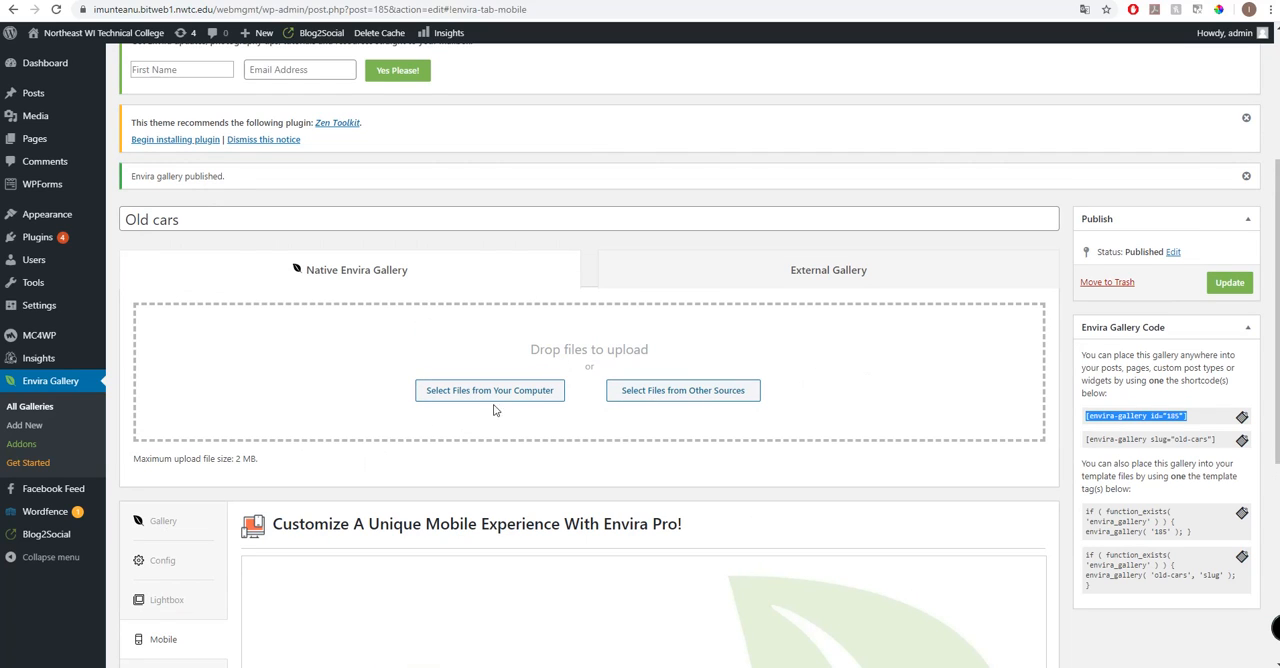
{"action": "mouse_move", "coordinate": [644, 498]}
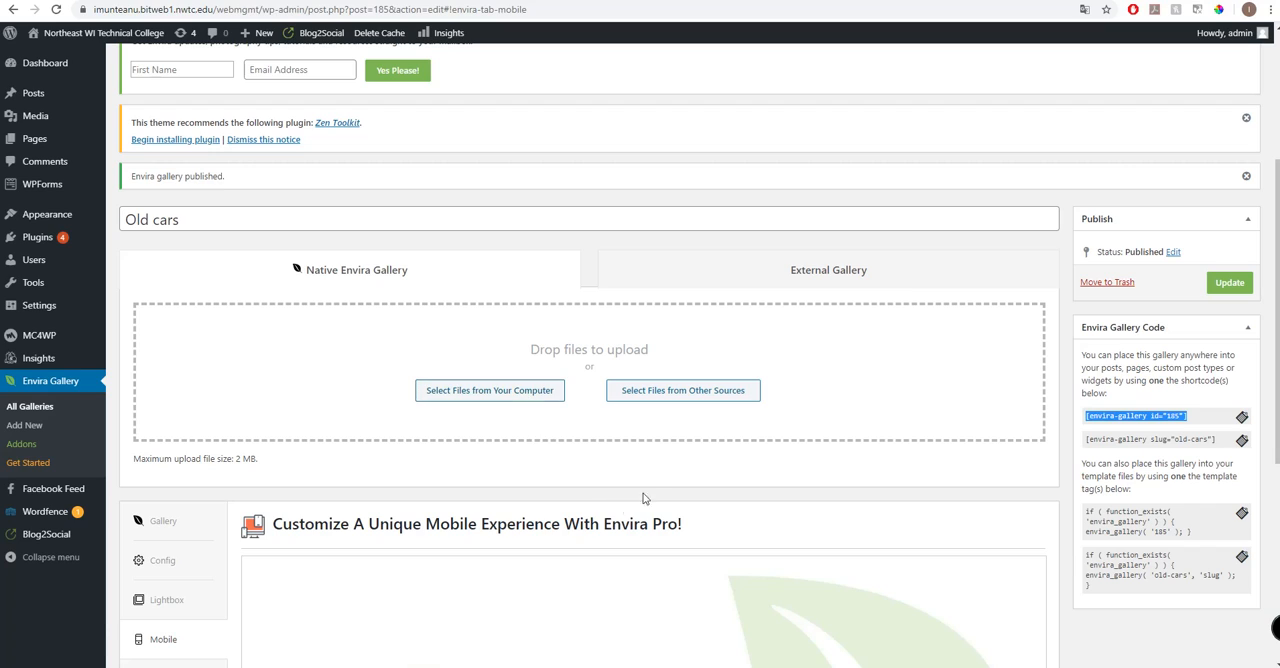
{"action": "mouse_move", "coordinate": [537, 455]}
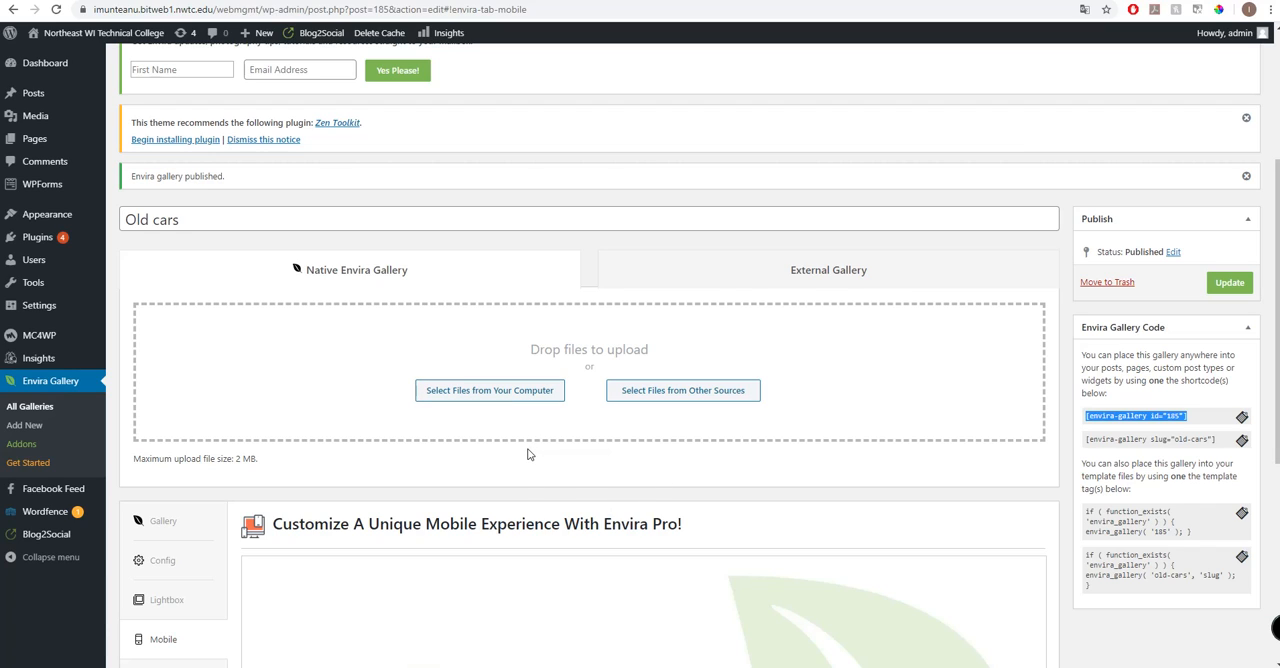
{"action": "scroll", "scroll_direction": "down", "scroll_amount": 3}
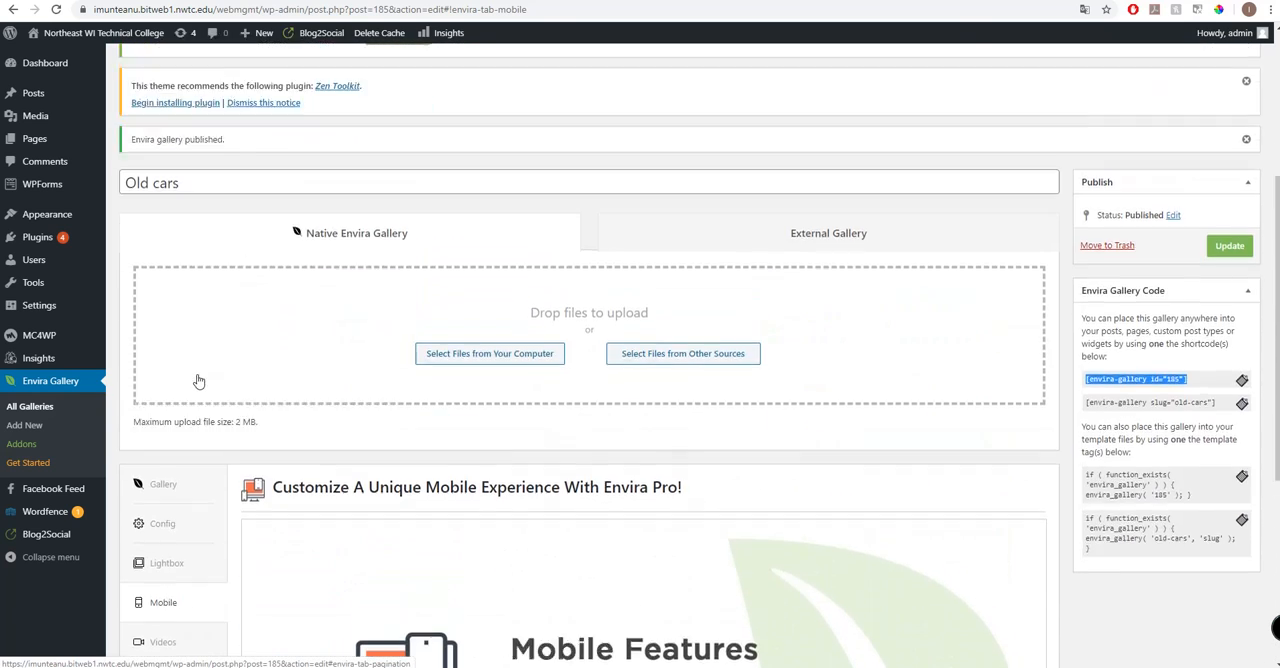
{"action": "scroll", "scroll_direction": "up", "scroll_amount": 3}
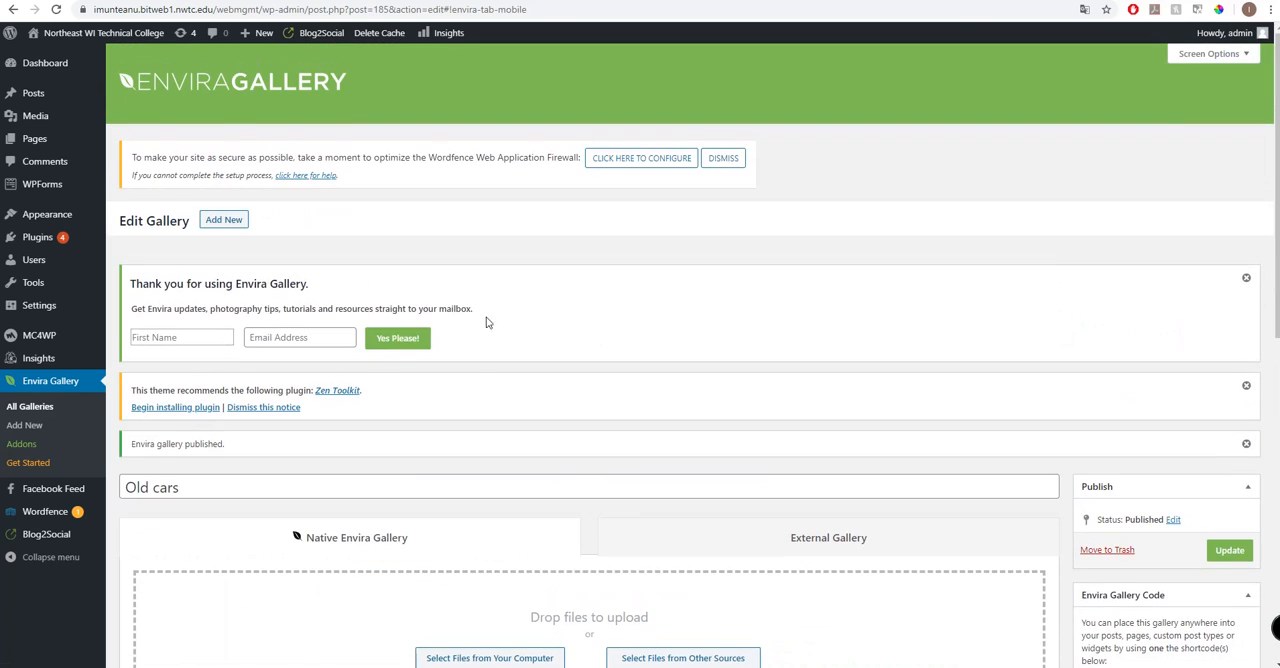